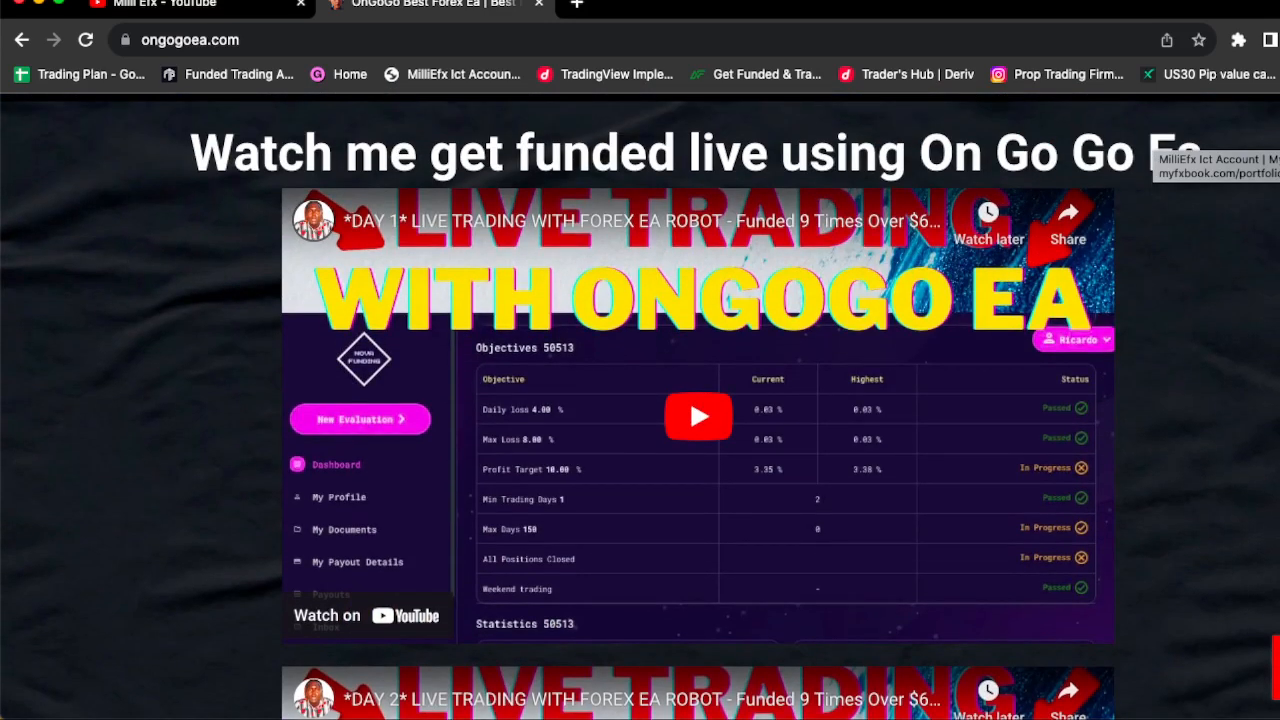
- Scroll the ongogoea.com page past the live-trading videos and Myfxbook results to the purchase section
scroll("down", 3)
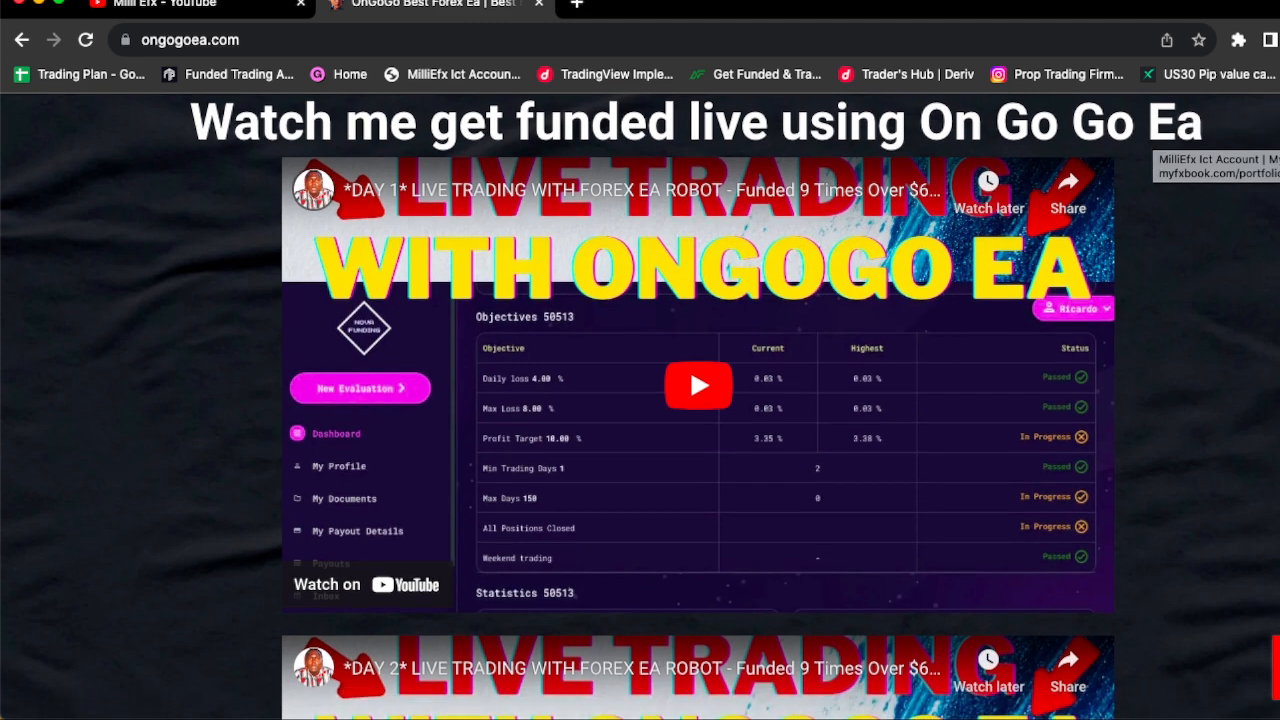
scroll("down", 3)
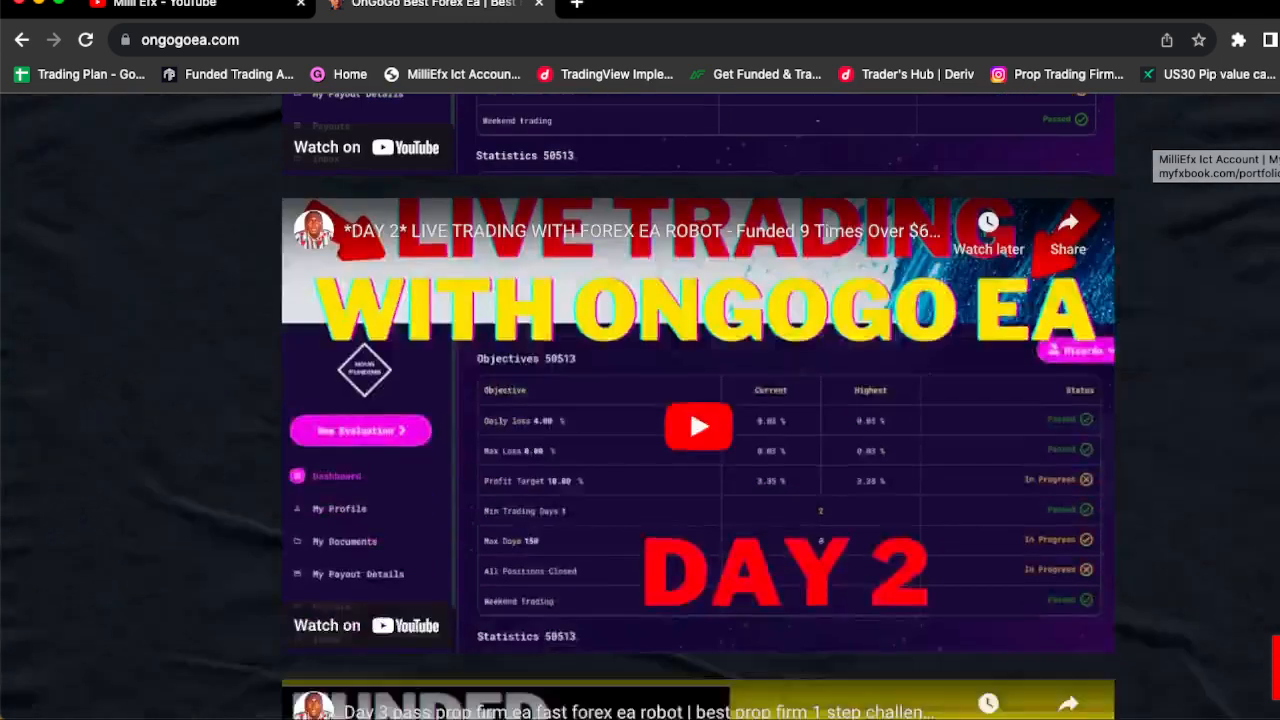
scroll("down", 3)
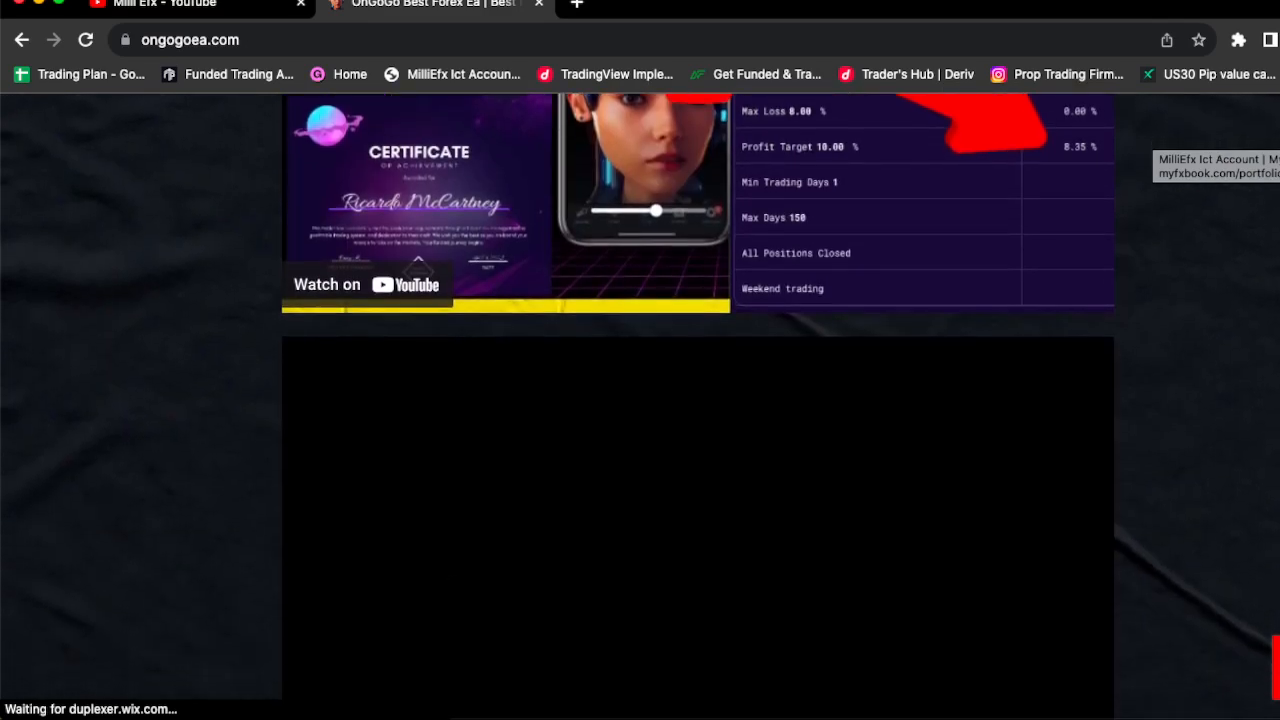
scroll("down", 3)
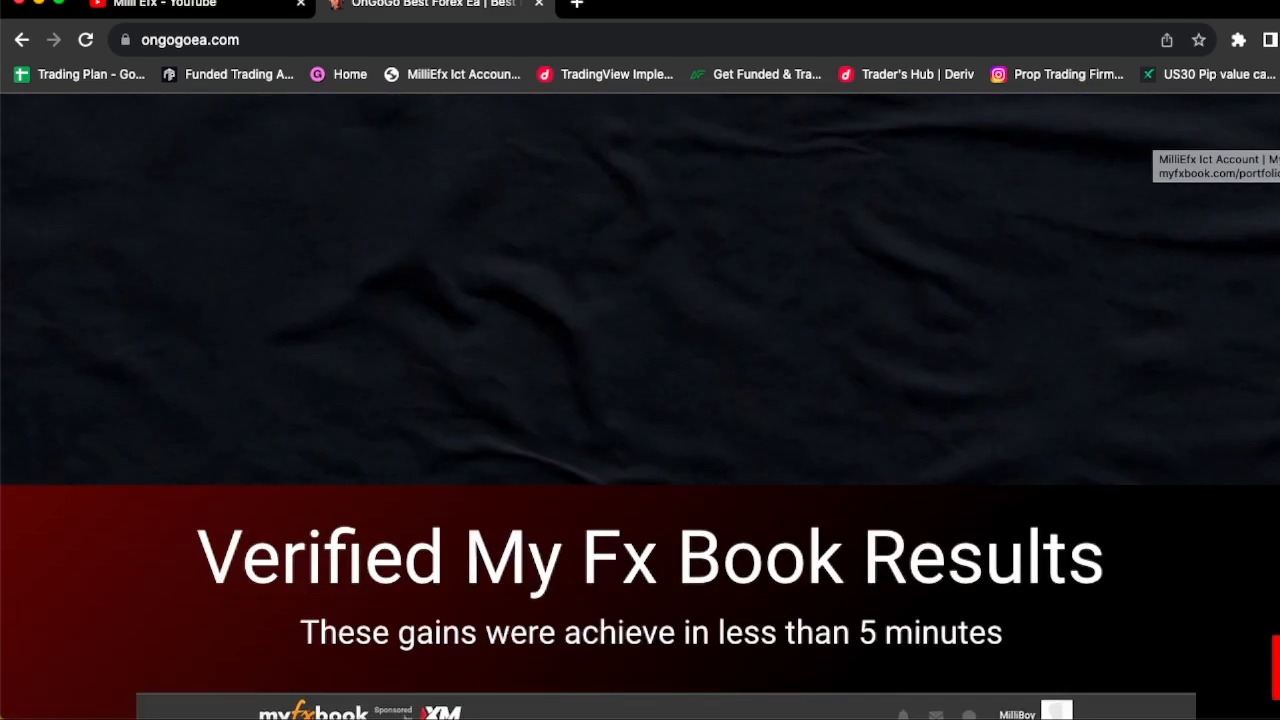
scroll("down", 3)
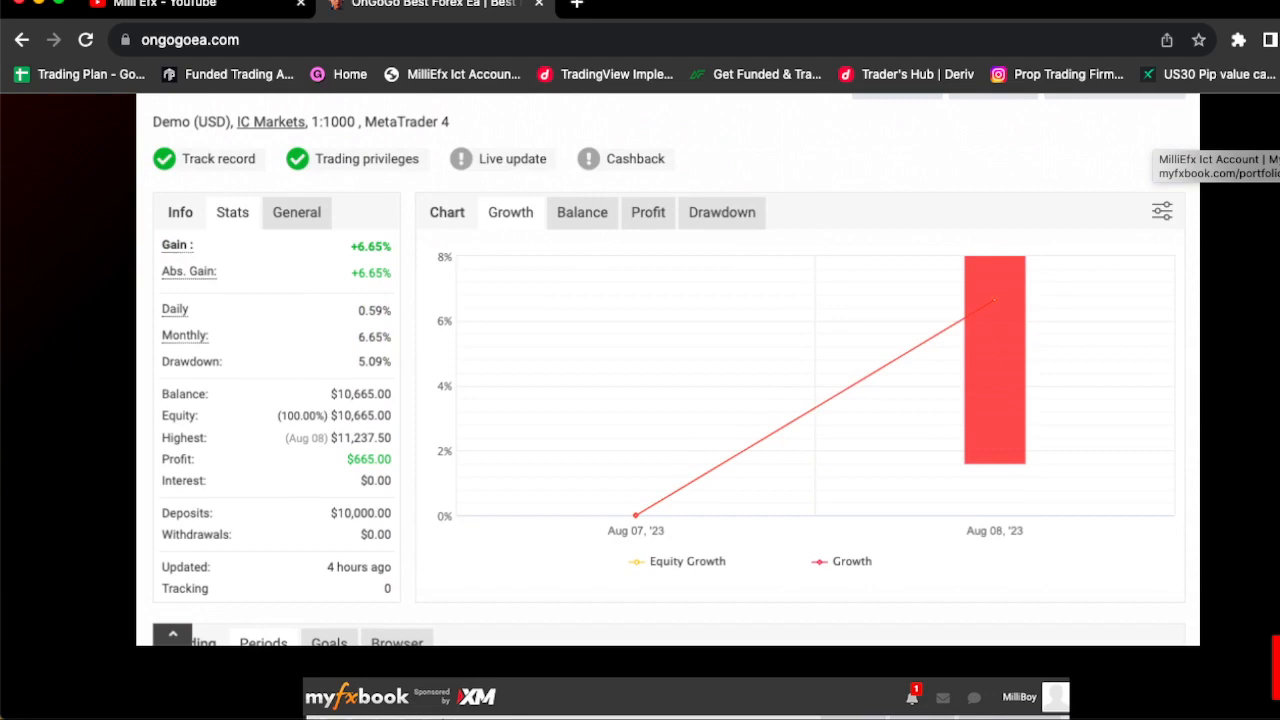
scroll("down", 3)
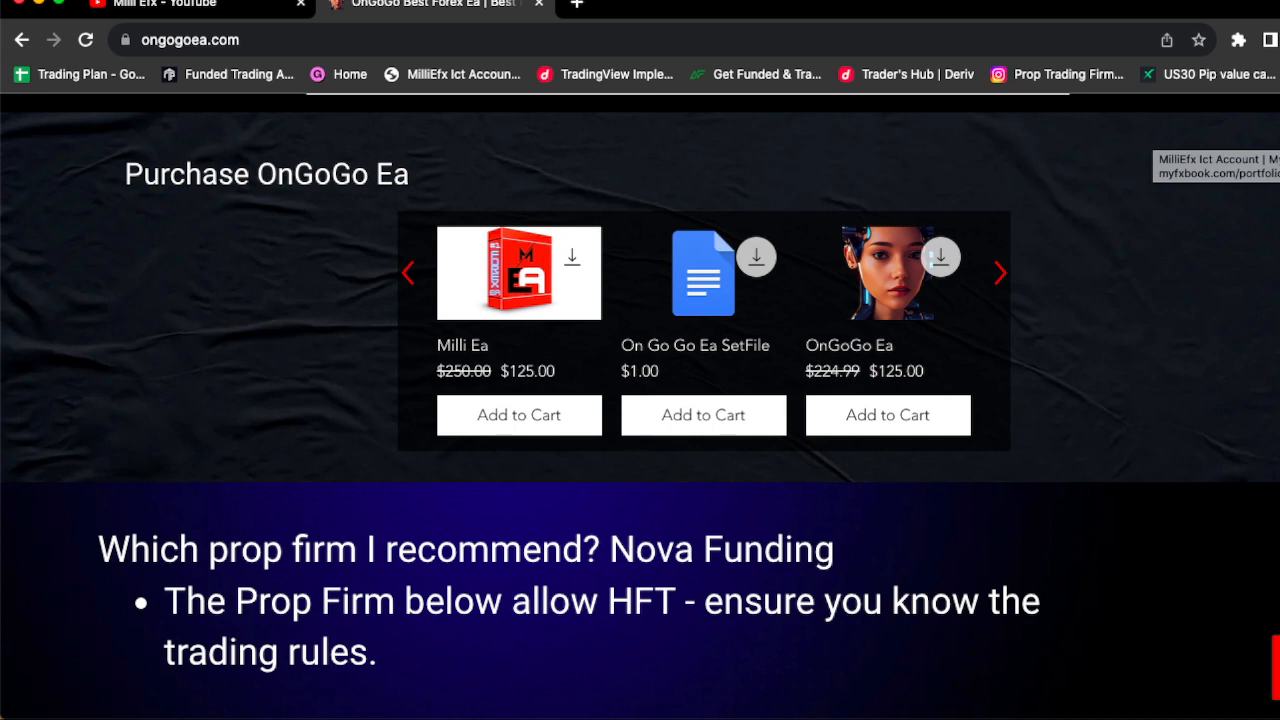
mouse_move(896, 378)
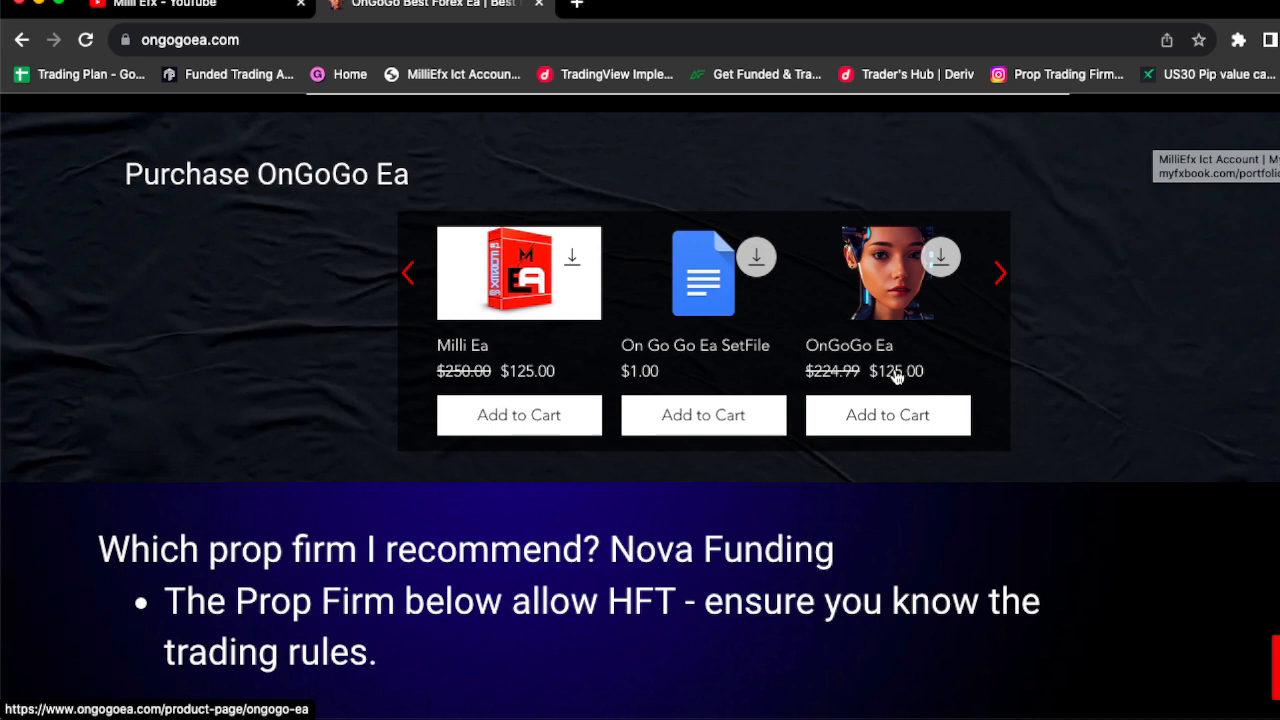
mouse_move(958, 352)
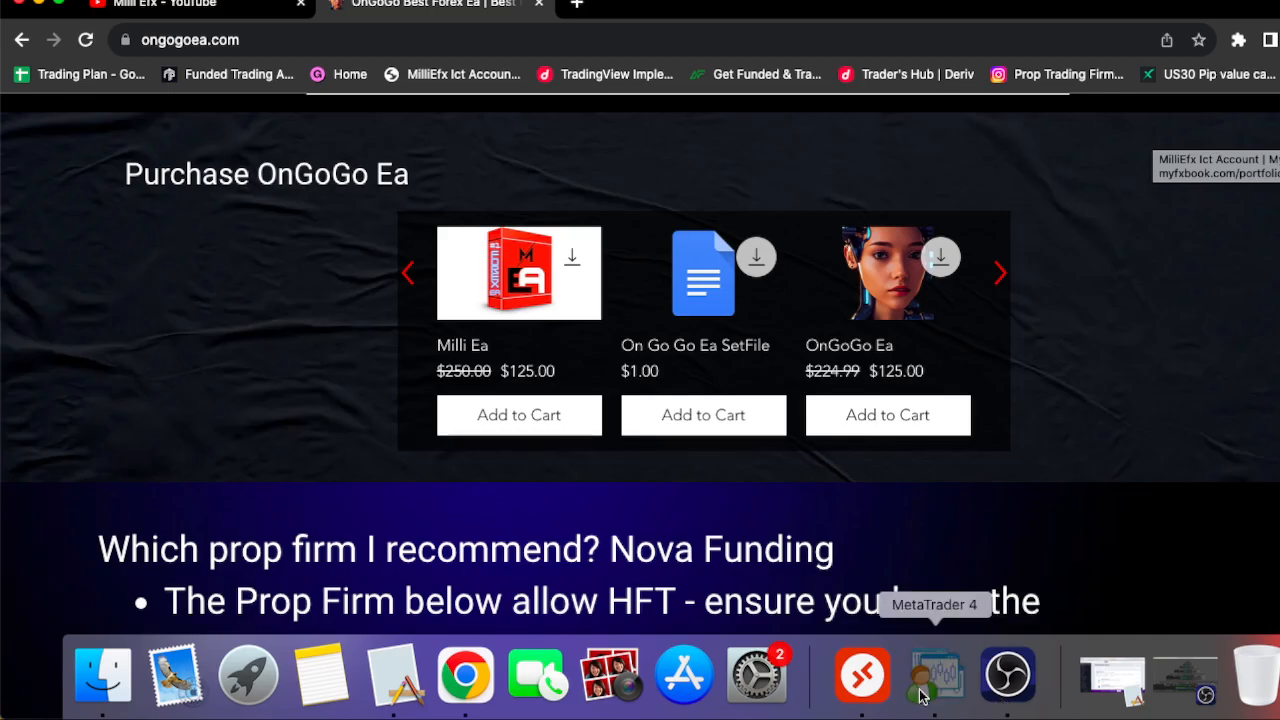
- Bring up the MetaTrader 4 terminal showing the demo account's open buy trade in profit
left_click(936, 676)
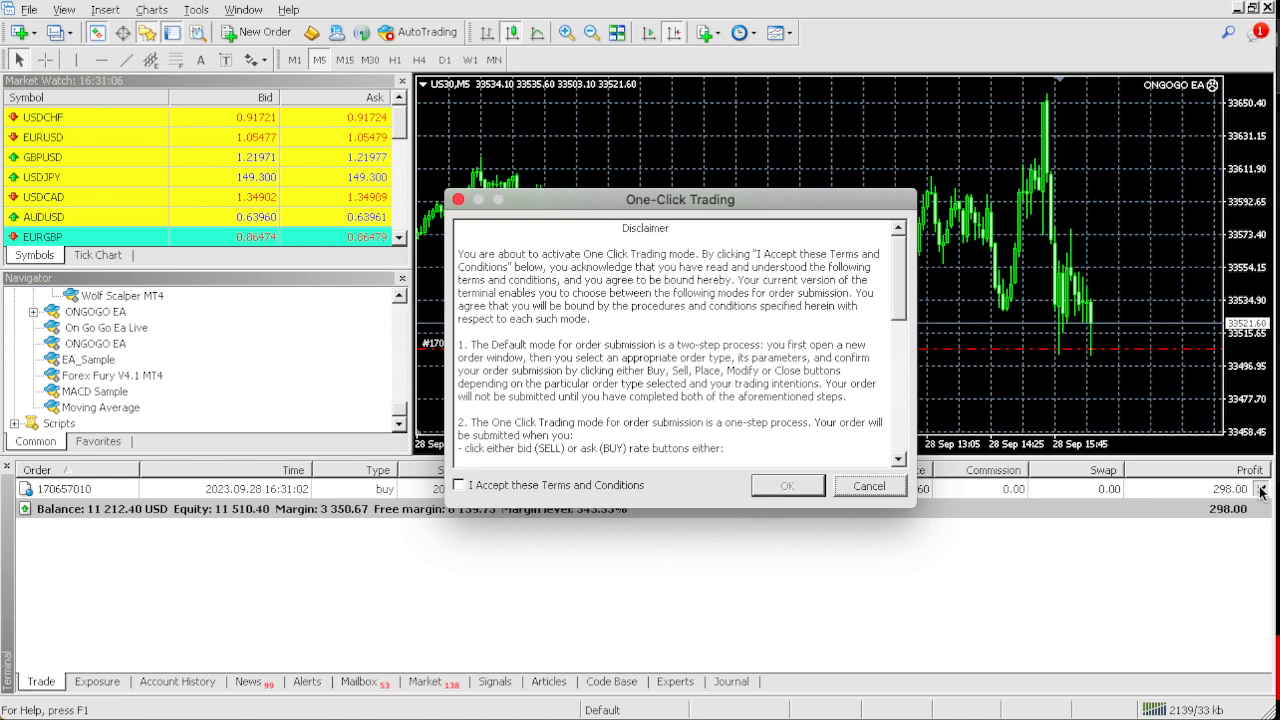
- Cancel the One-Click Trading disclaimer and return to the site's Day 3 video
left_click(868, 486)
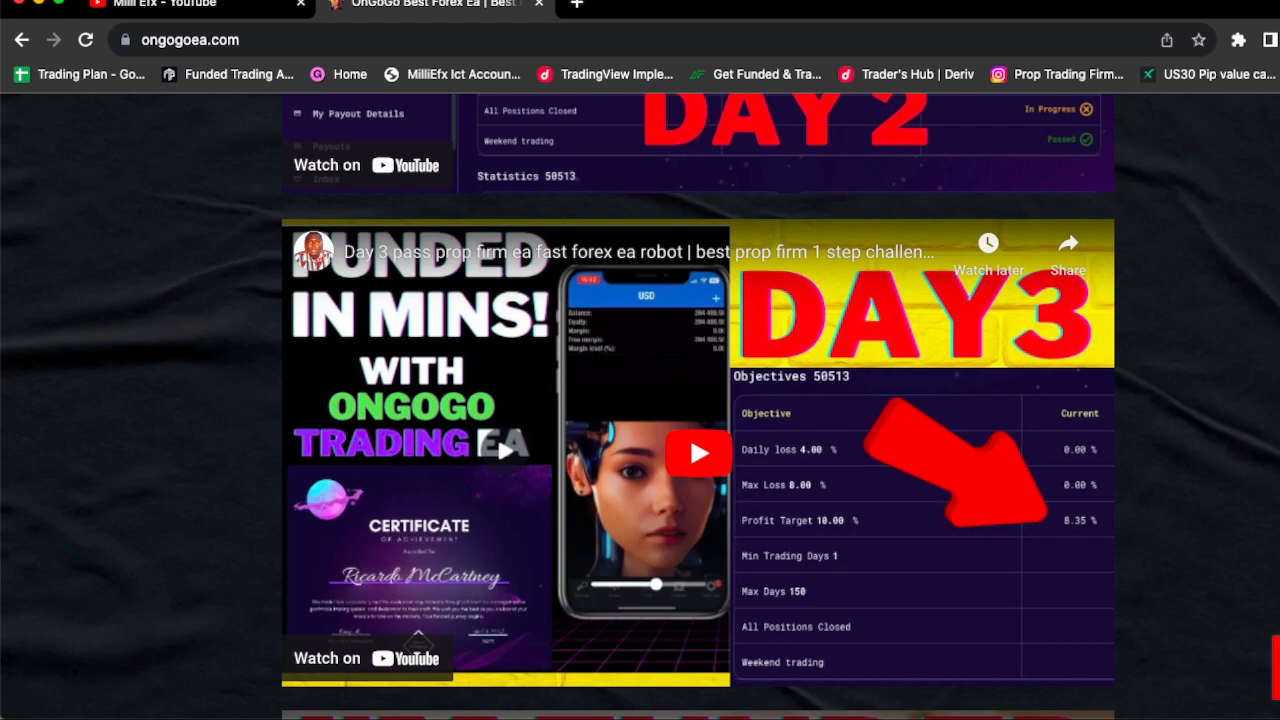
- Scroll to the Nova Funding funded-stage email and Training Grounds completion certificate
scroll("down", 3)
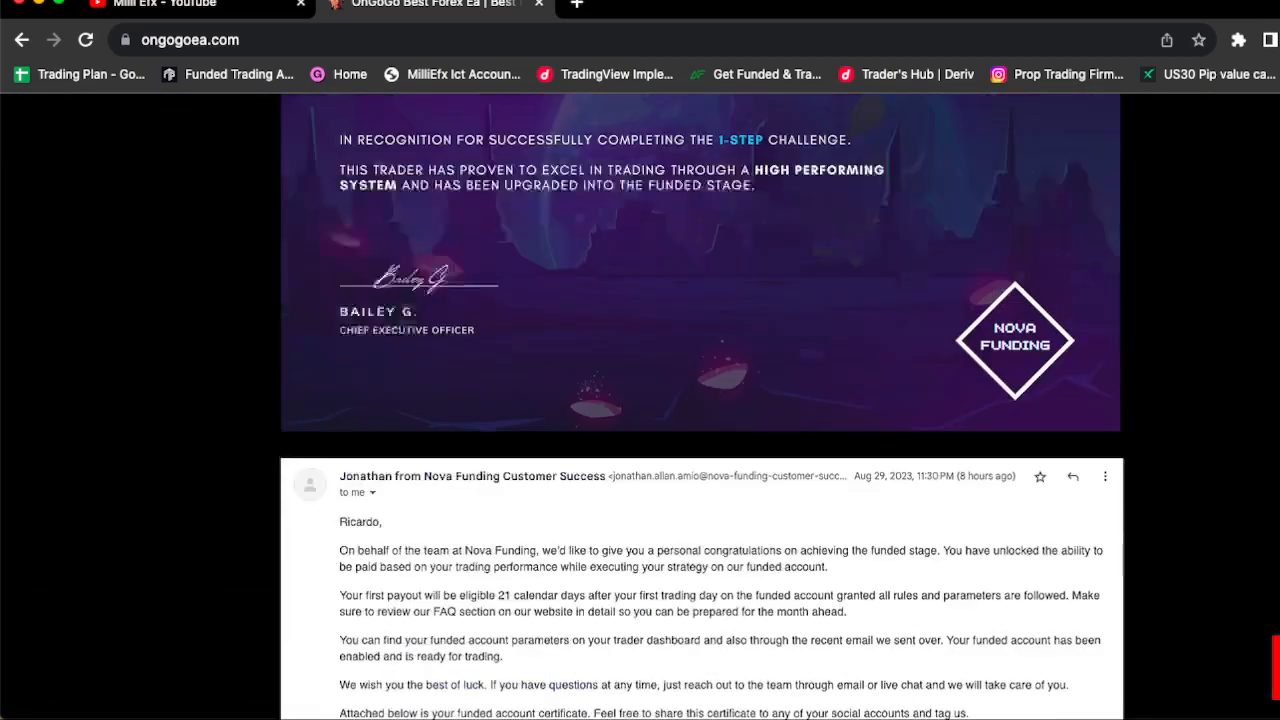
scroll("up", 3)
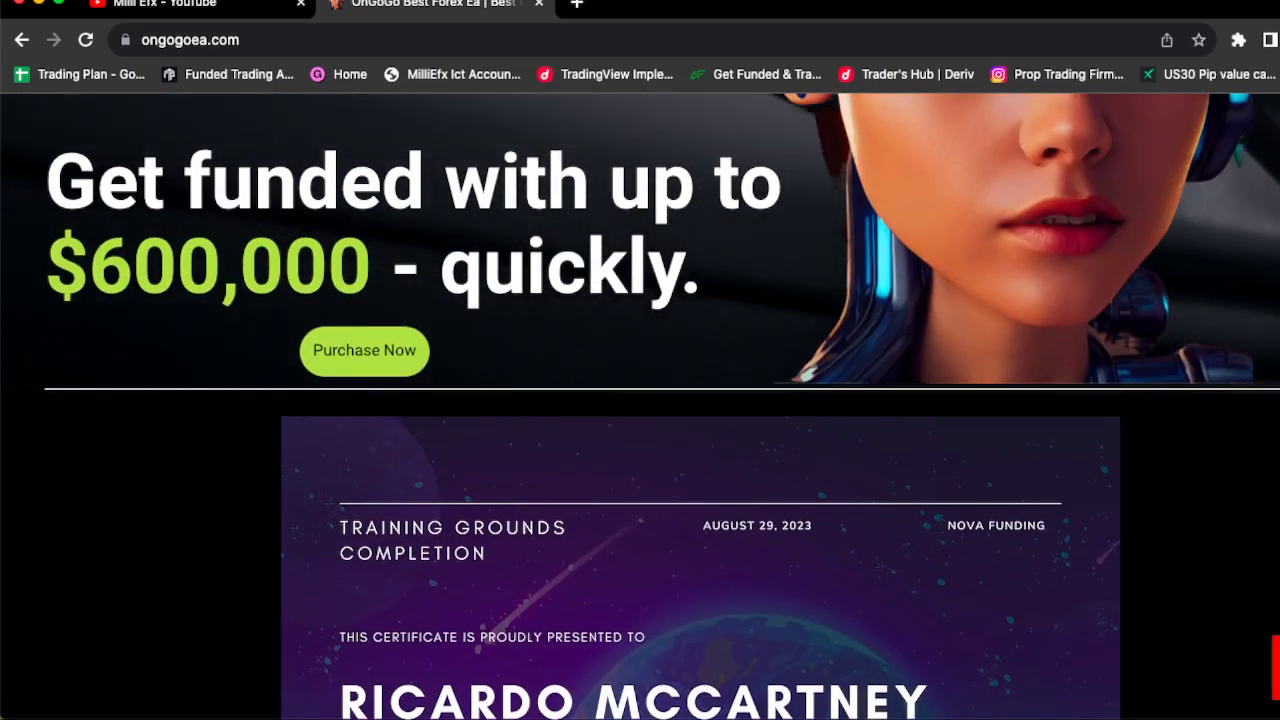